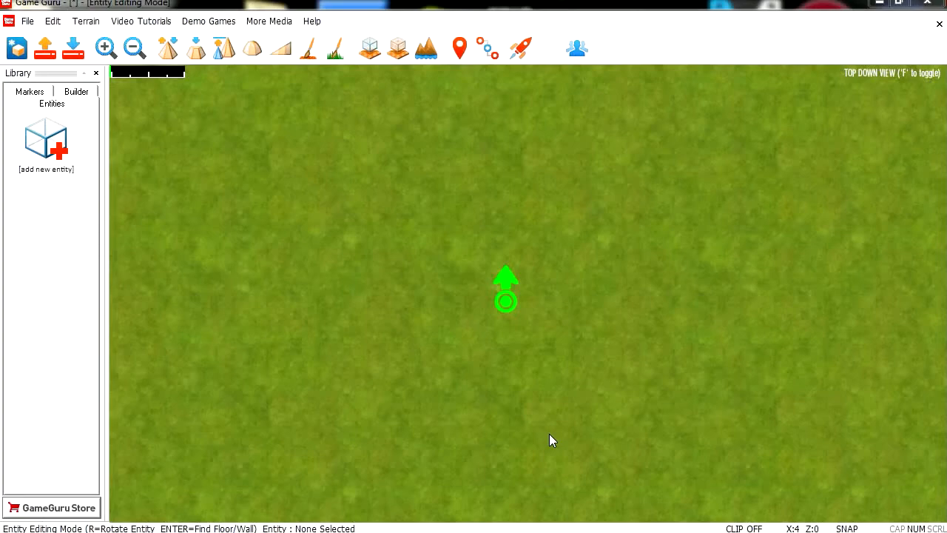
mouse_move(557, 435)
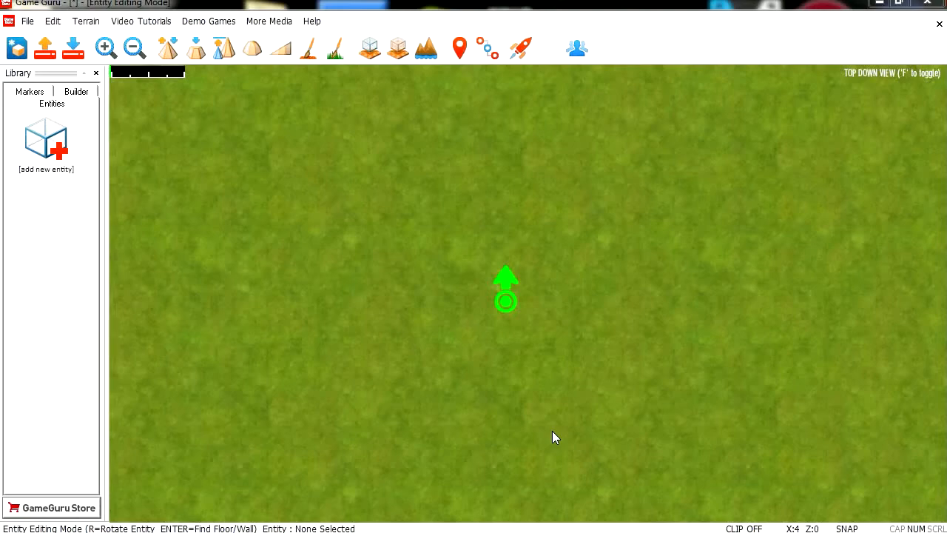
mouse_move(509, 311)
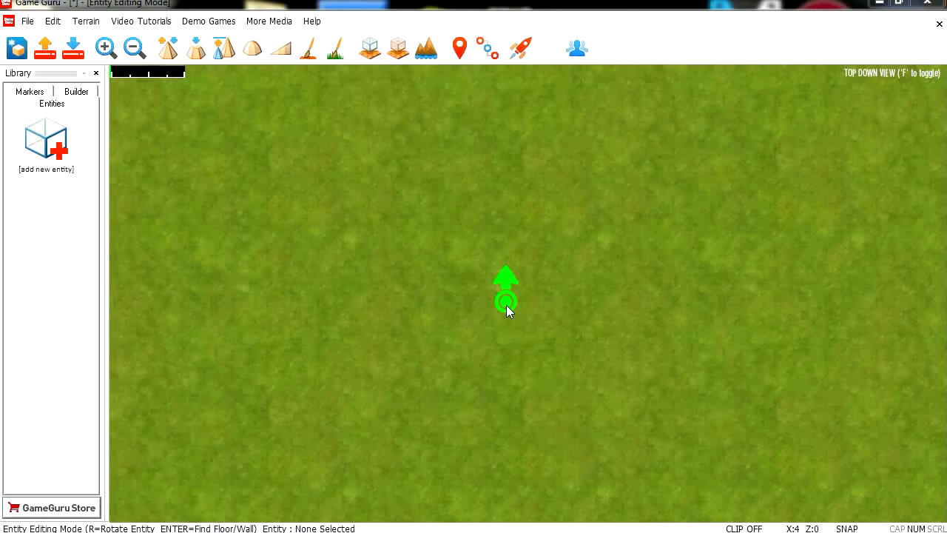
- Show the Markers library with Player Start, Checkpoint and Cover Zone markers
click(505, 296)
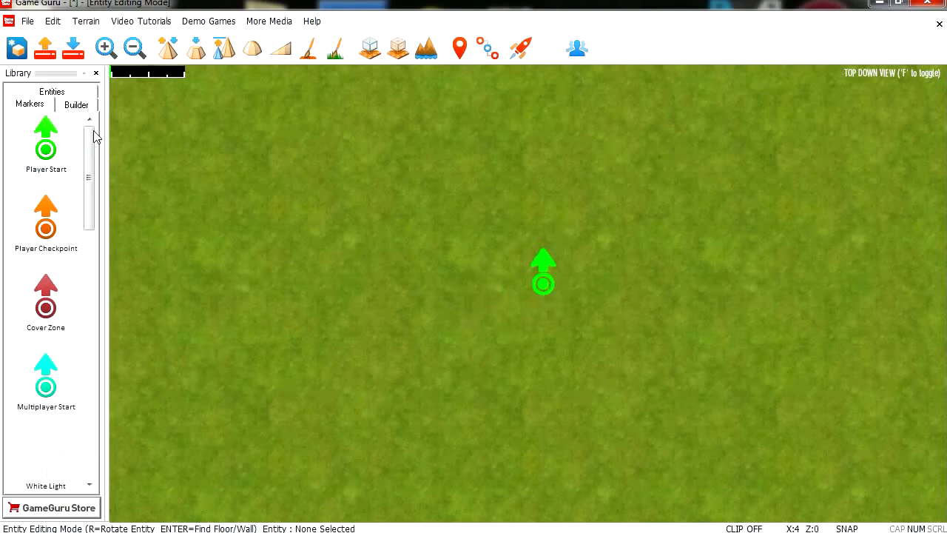
- Add Todd Rabbit (Player) from the Easter Pack at the Player Start marker
click(52, 91)
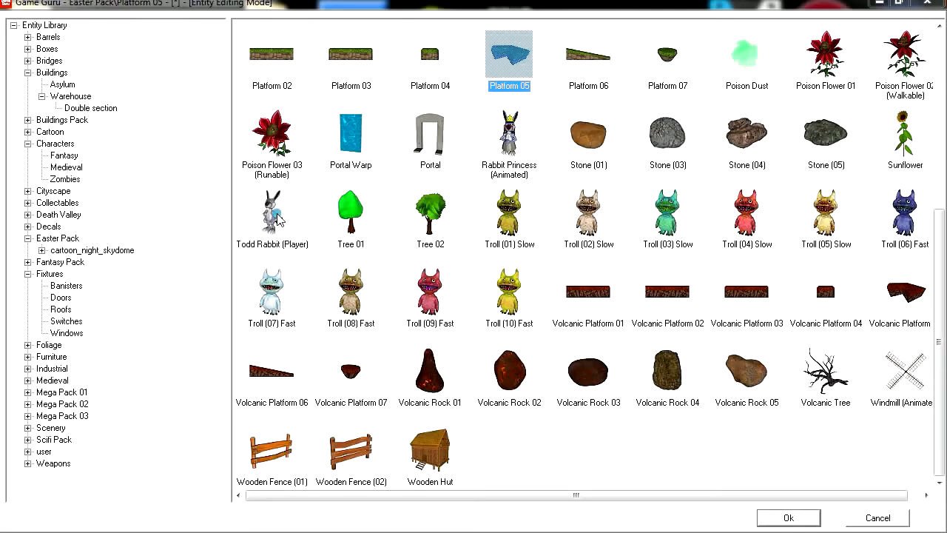
click(788, 518)
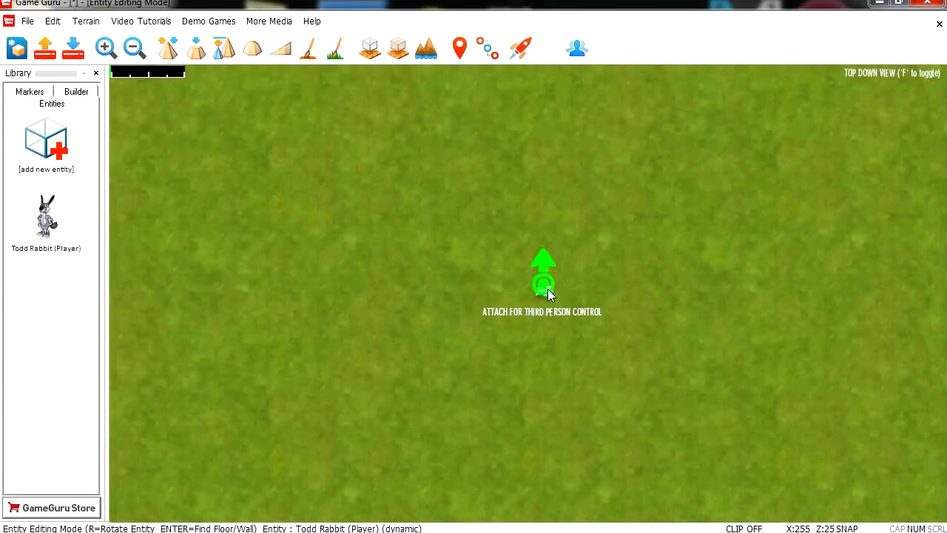
mouse_move(630, 311)
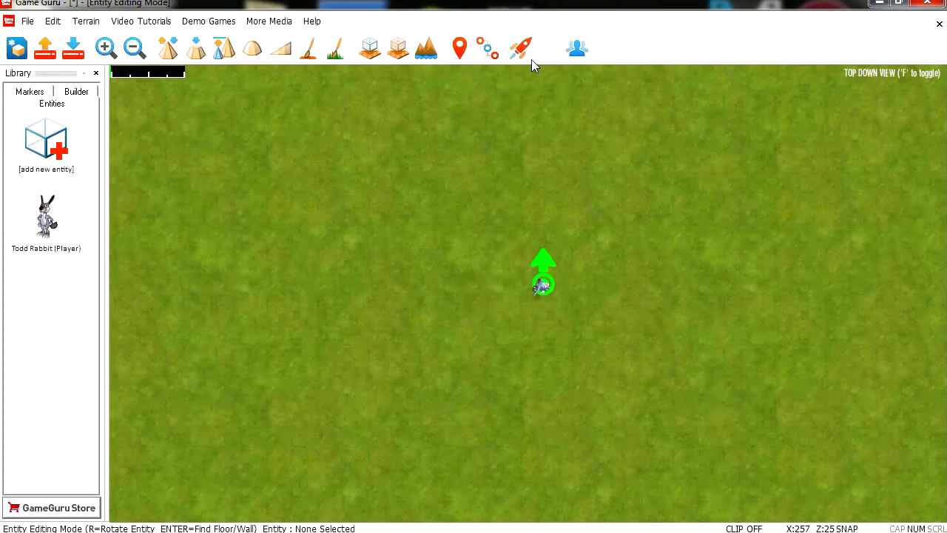
click(521, 48)
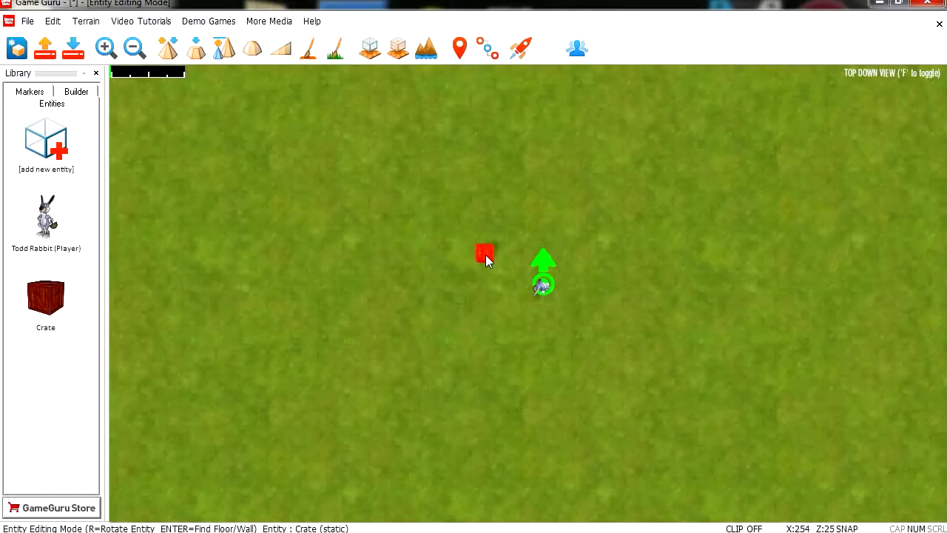
- Set the crate's AI System Main script to thirdperson.lua and edit it in Notepad++
right_click(484, 252)
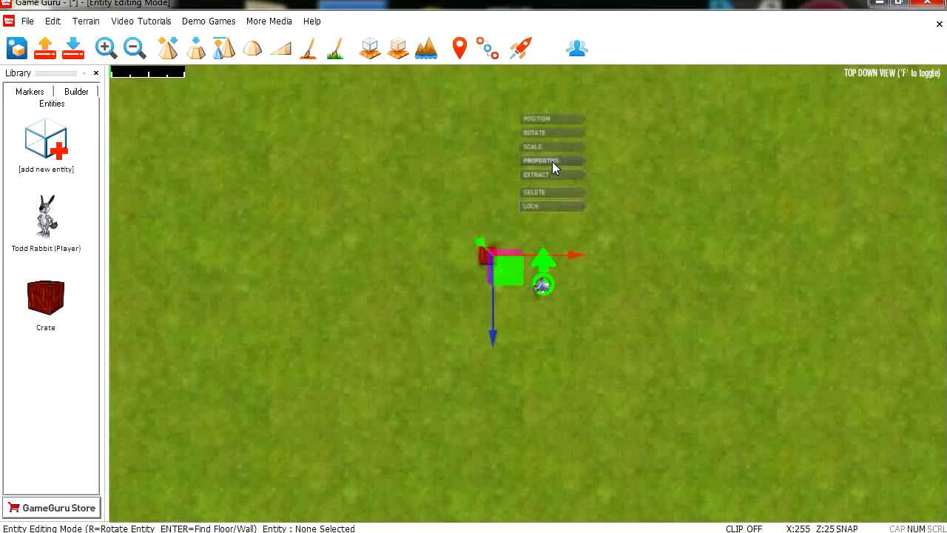
click(541, 160)
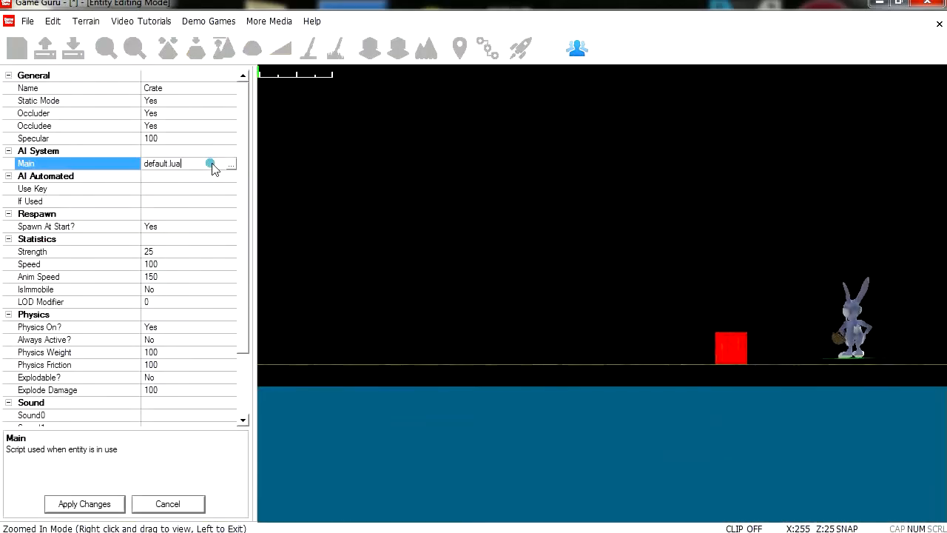
click(230, 164)
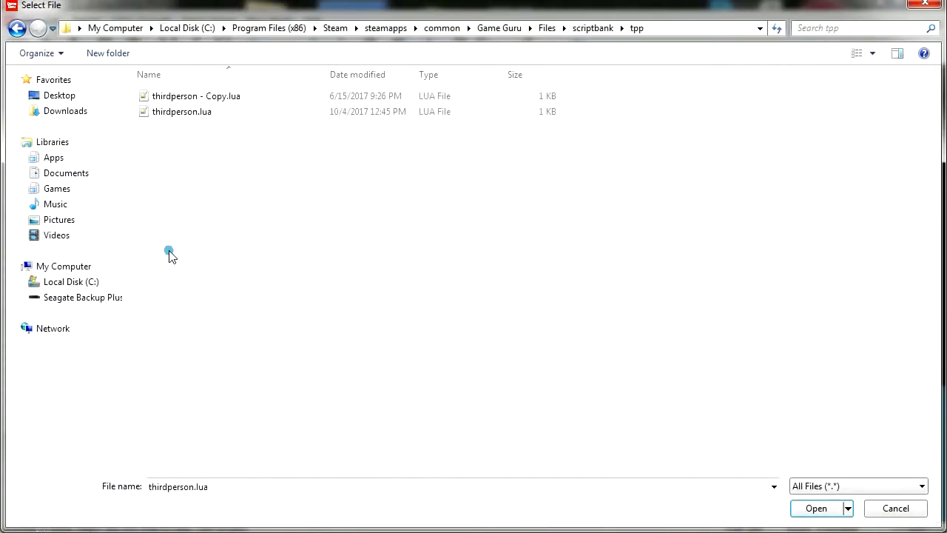
right_click(182, 112)
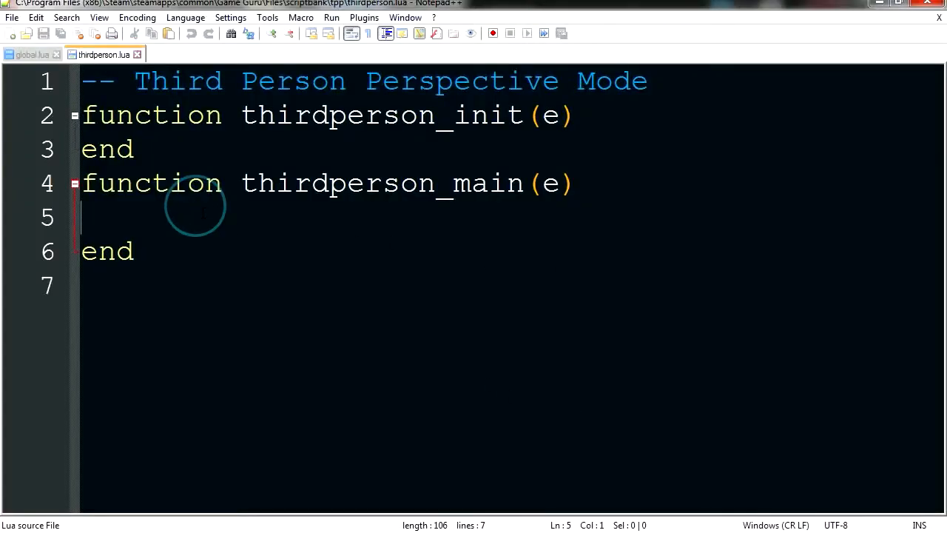
- Type a SetCameraOverride() call with argument 2 into thirdperson_main
key(Enter)
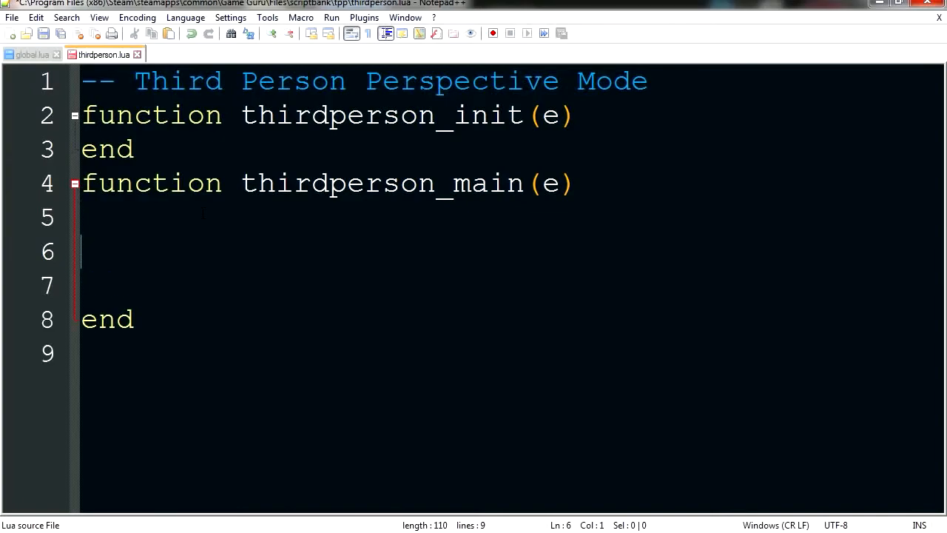
text(SetCam)
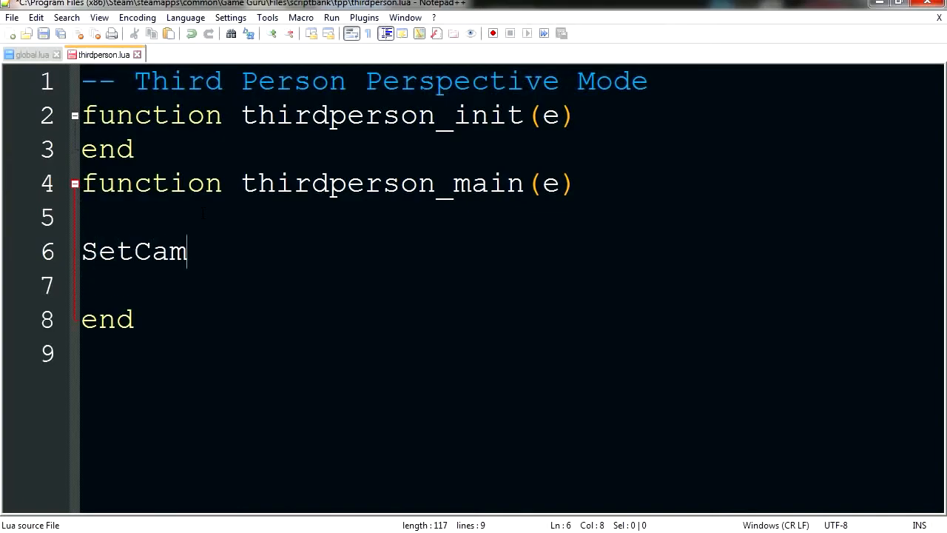
text(eraOver)
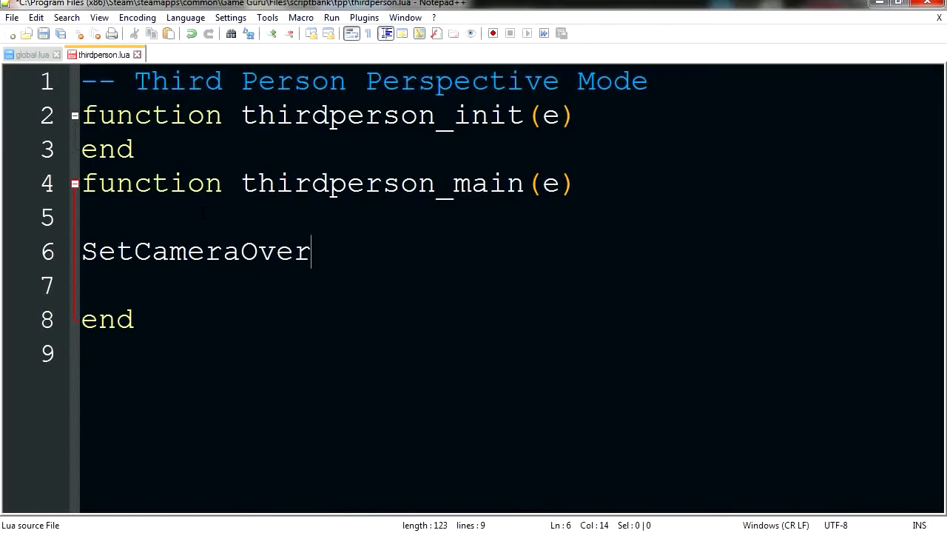
text(ride)
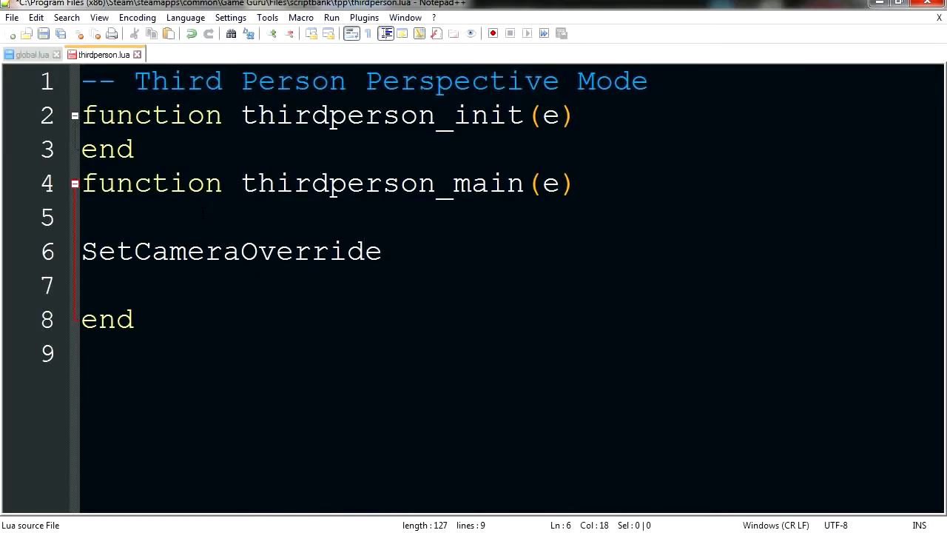
text(())
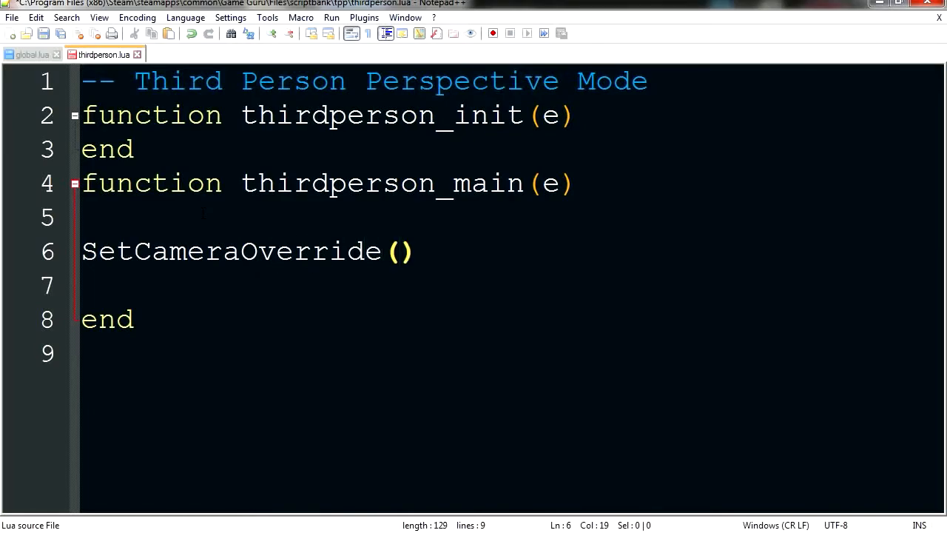
text(2)
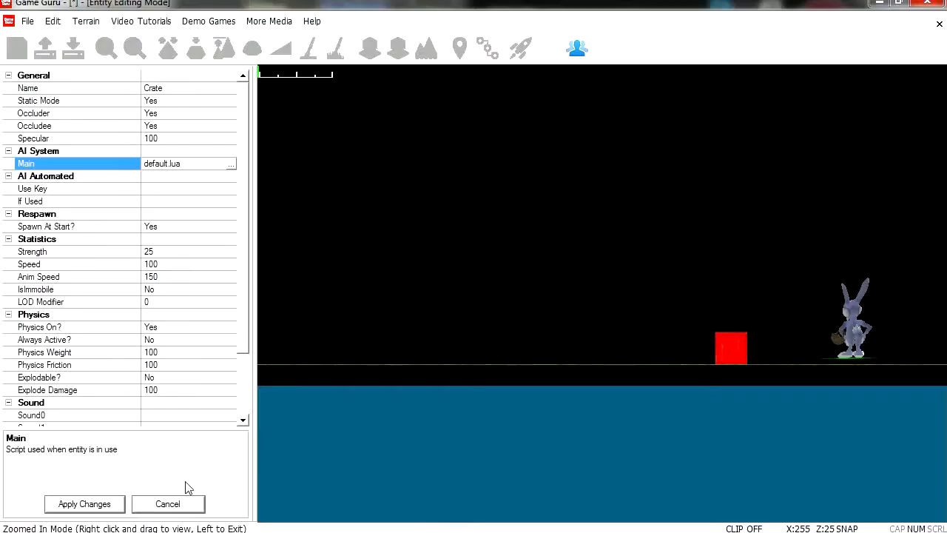
- Cancel the crate's properties and bring up Todd Rabbit's action options
click(167, 504)
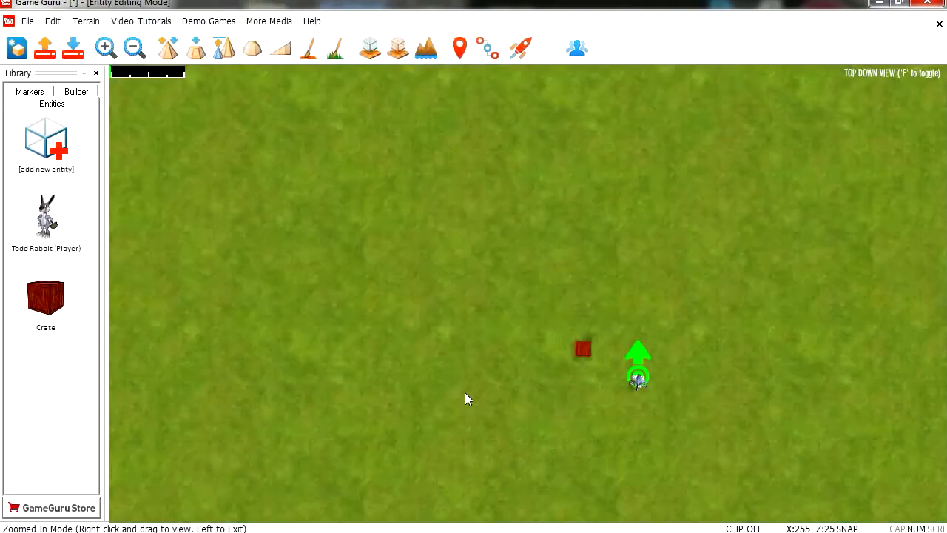
click(520, 47)
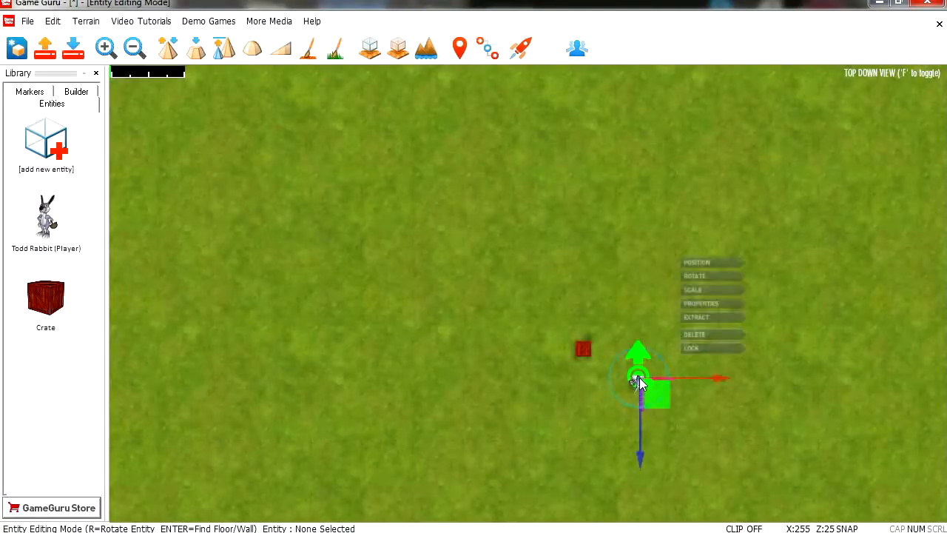
- Set Todd Rabbit's gravity to 40 and third-person camera distance to 500
click(701, 304)
text(4)
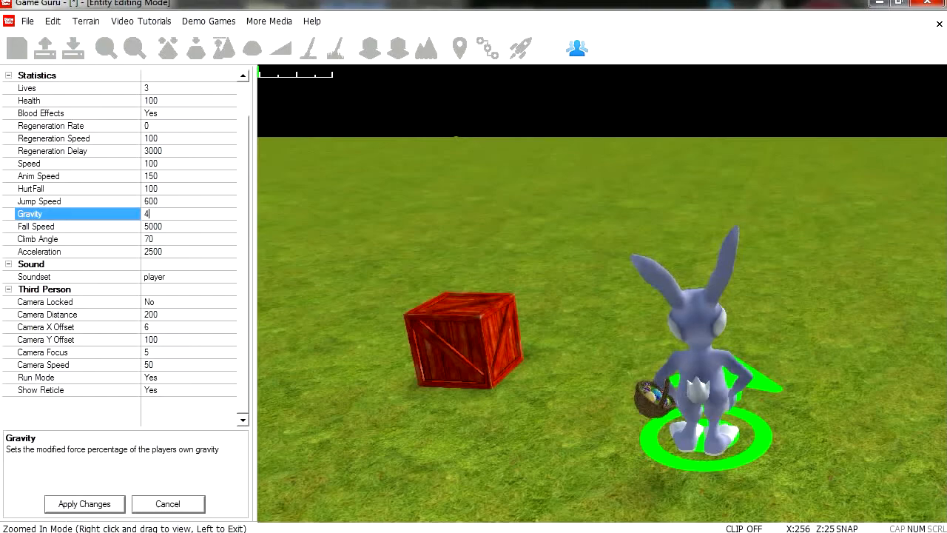
click(74, 226)
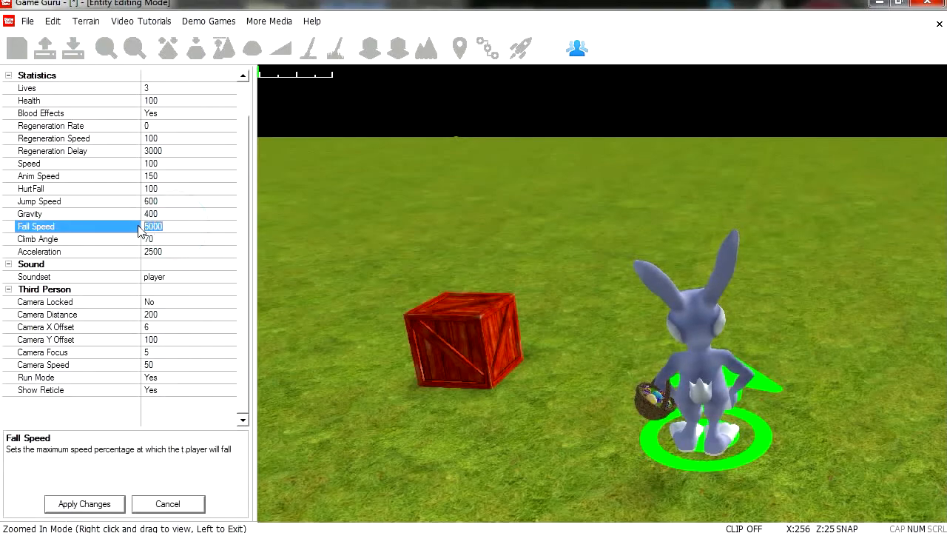
text(40)
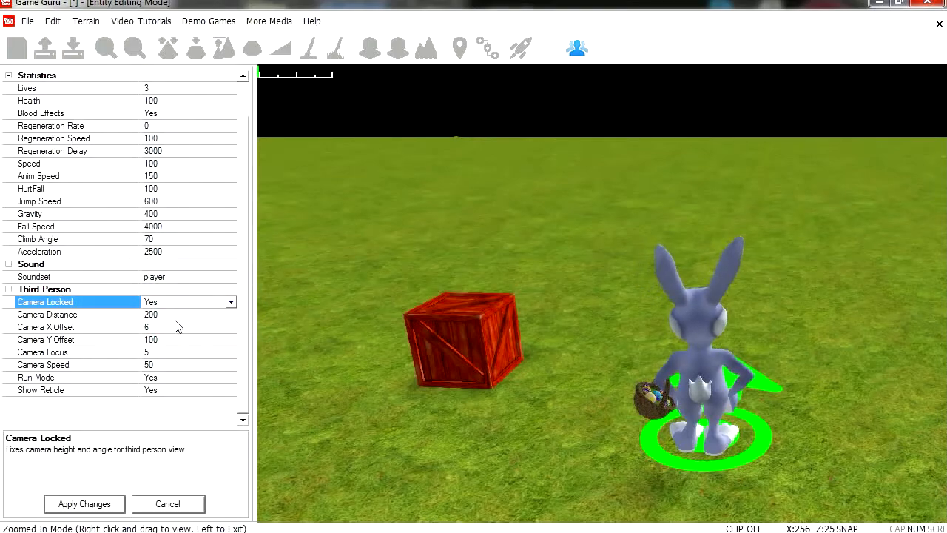
click(74, 314)
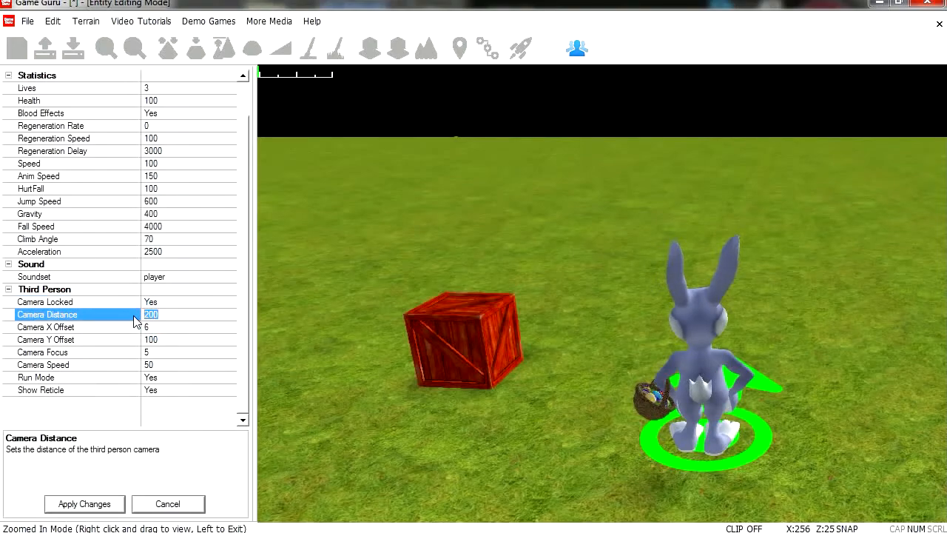
text(500)
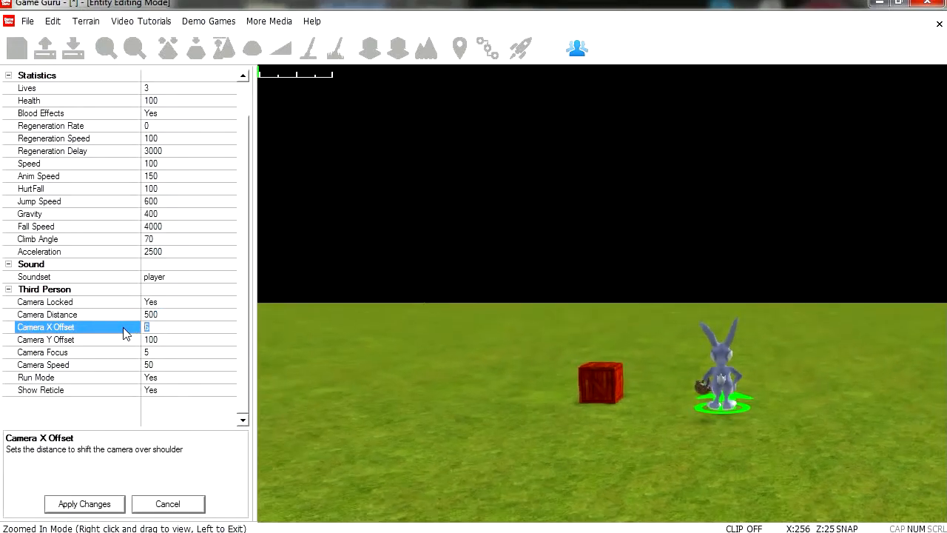
- Zero the camera offsets and focus, hide the reticle, apply, and test the game
click(45, 339)
text(0)
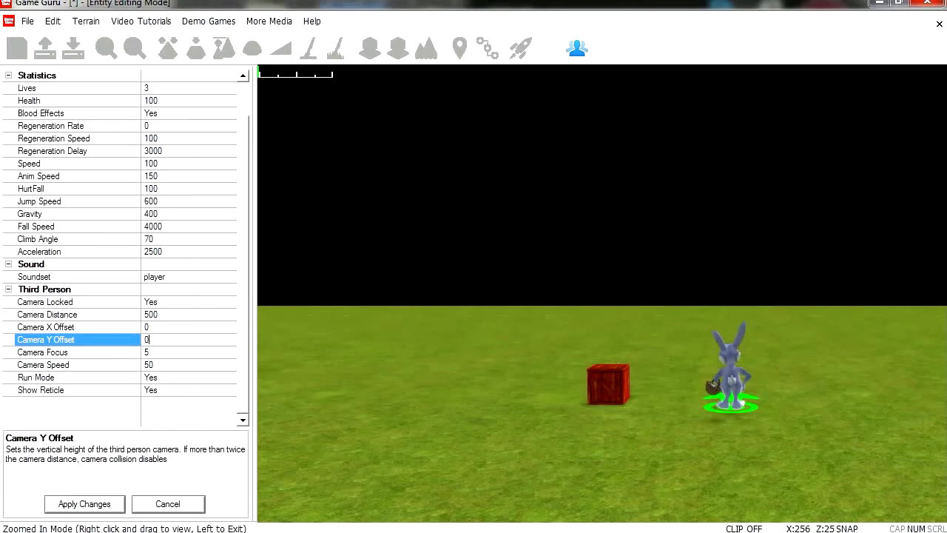
click(42, 351)
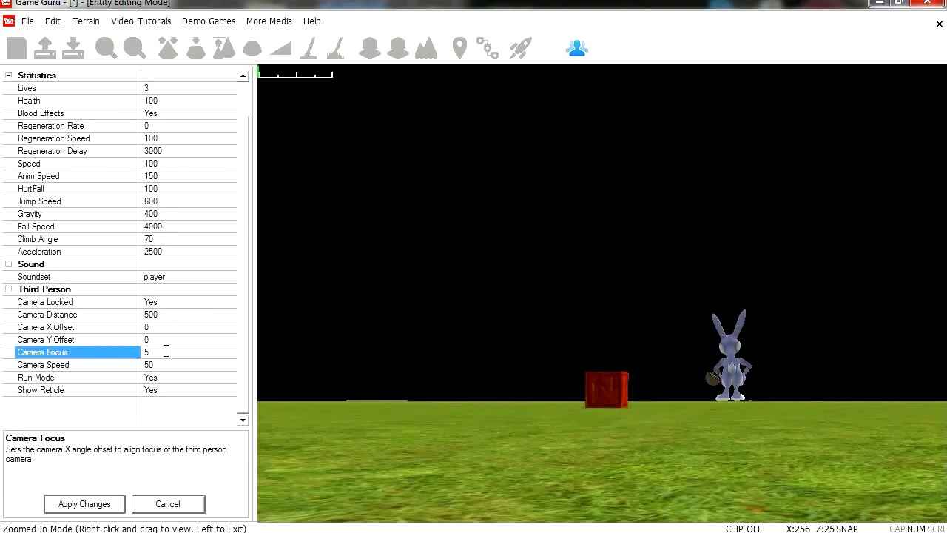
text(0)
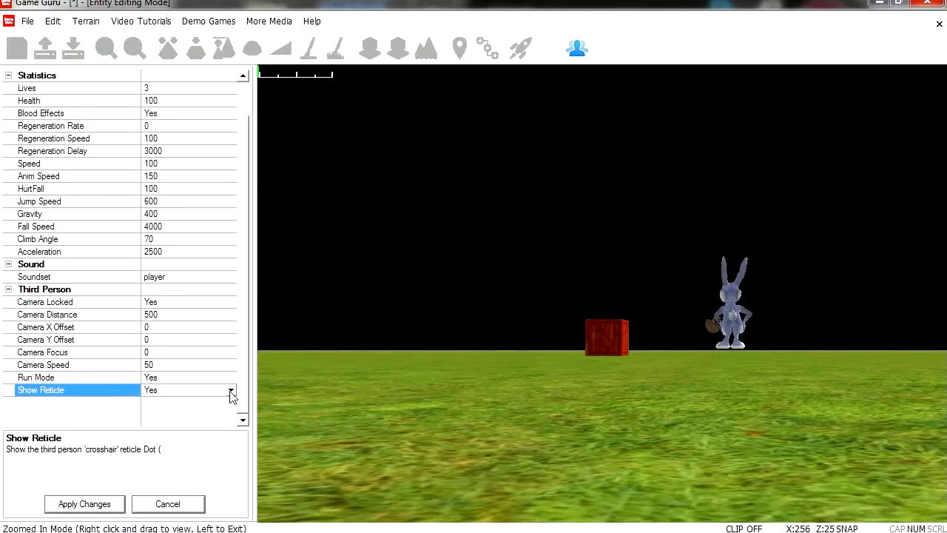
click(231, 390)
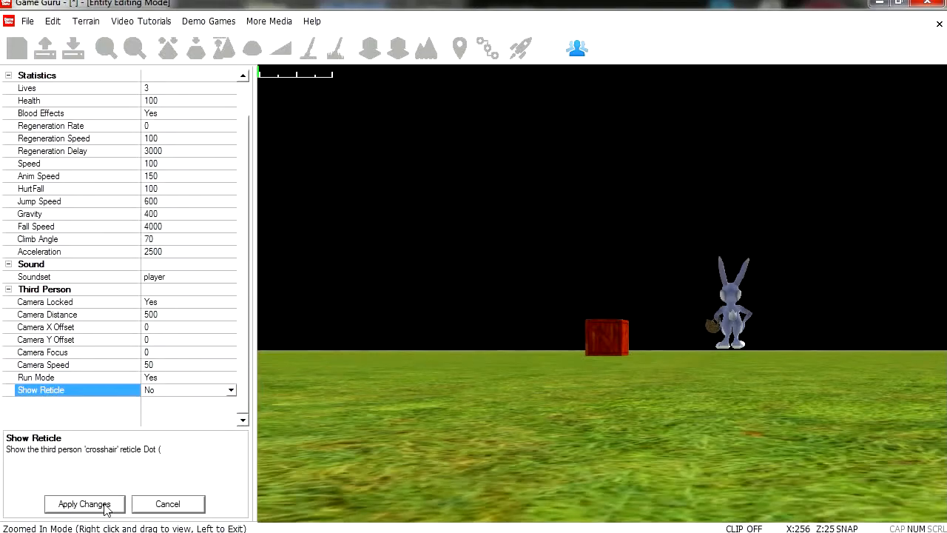
click(84, 504)
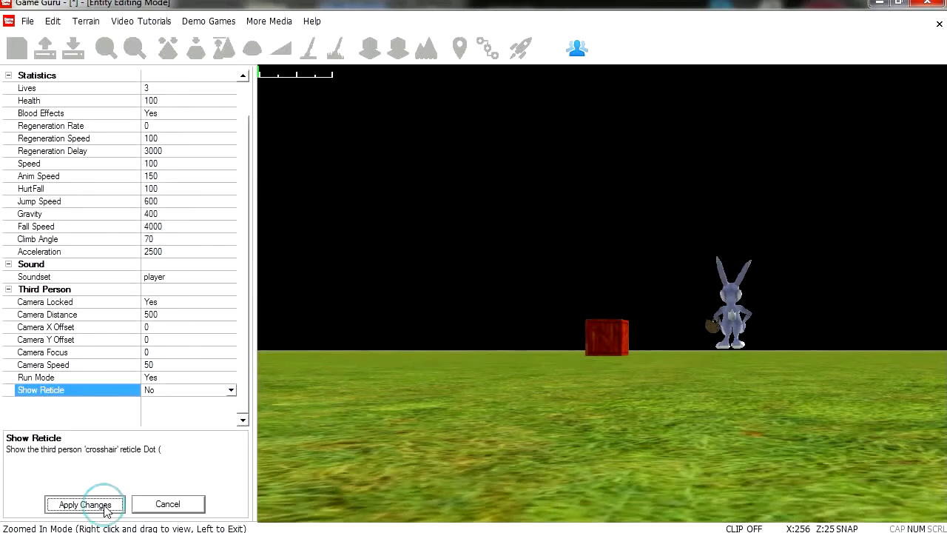
click(84, 504)
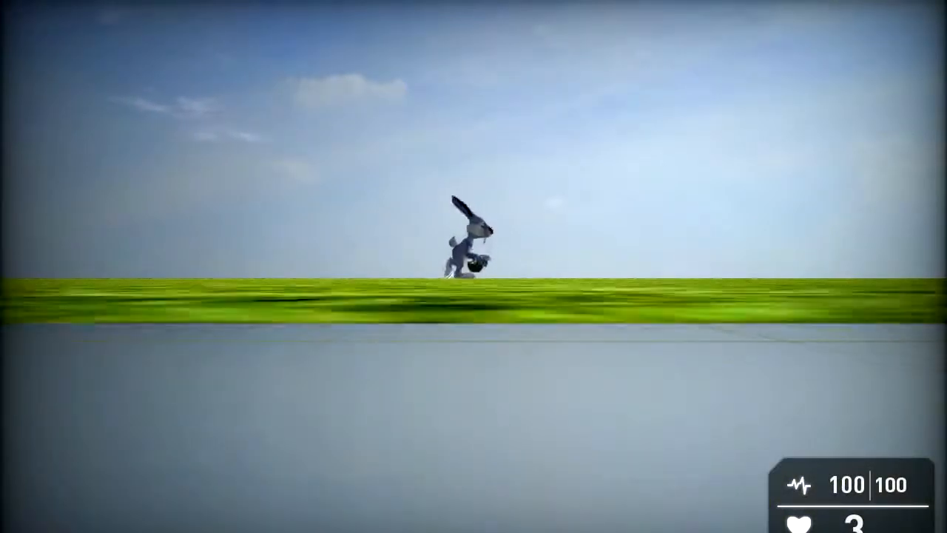
mouse_move(330, 43)
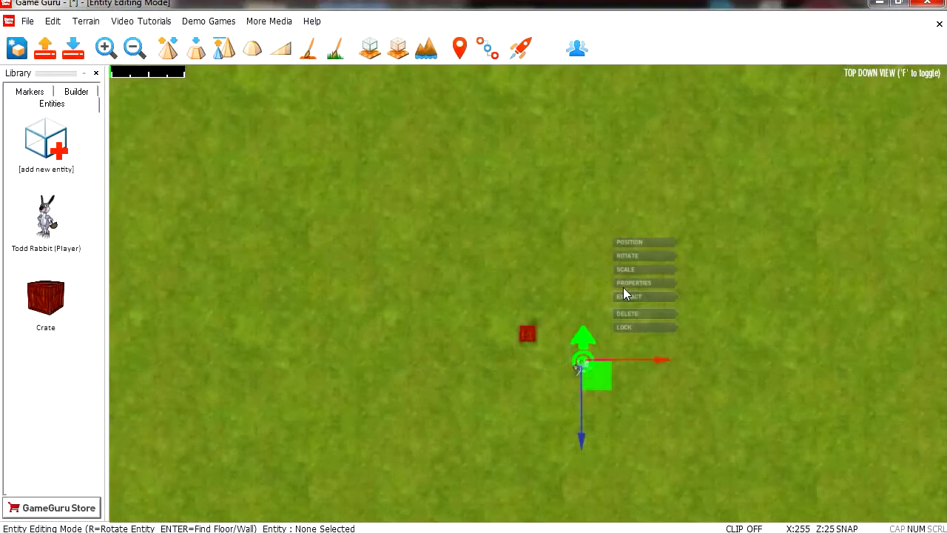
- Change Todd Rabbit's Camera Y Offset from 10 to 20 and apply
click(635, 283)
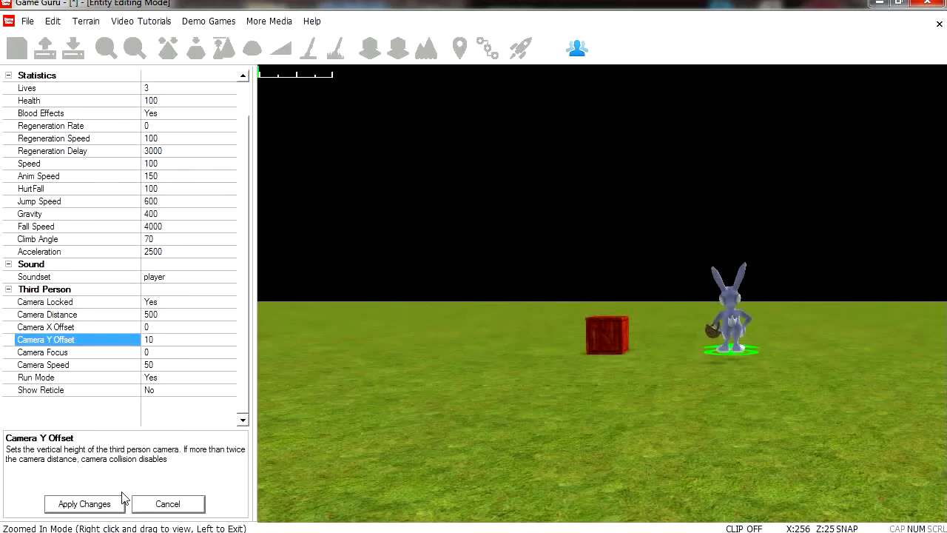
click(84, 503)
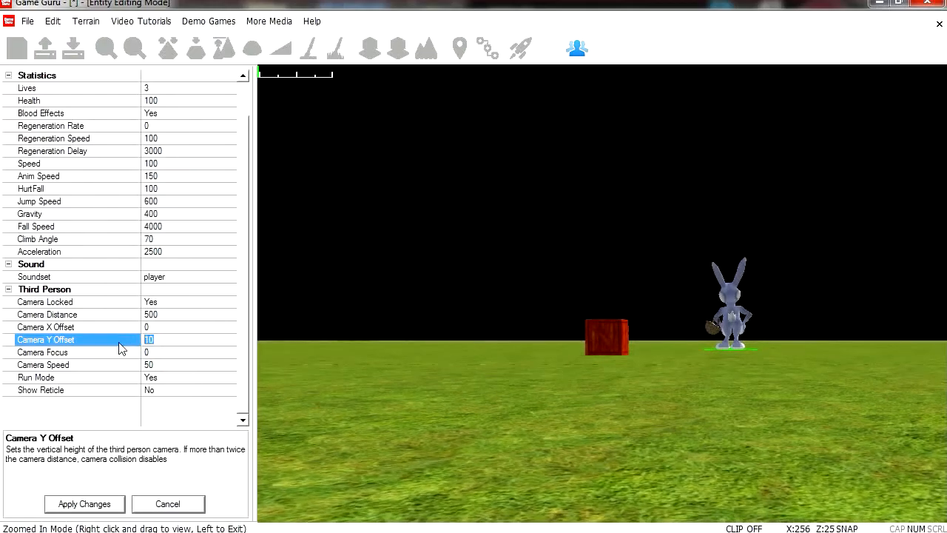
text(20)
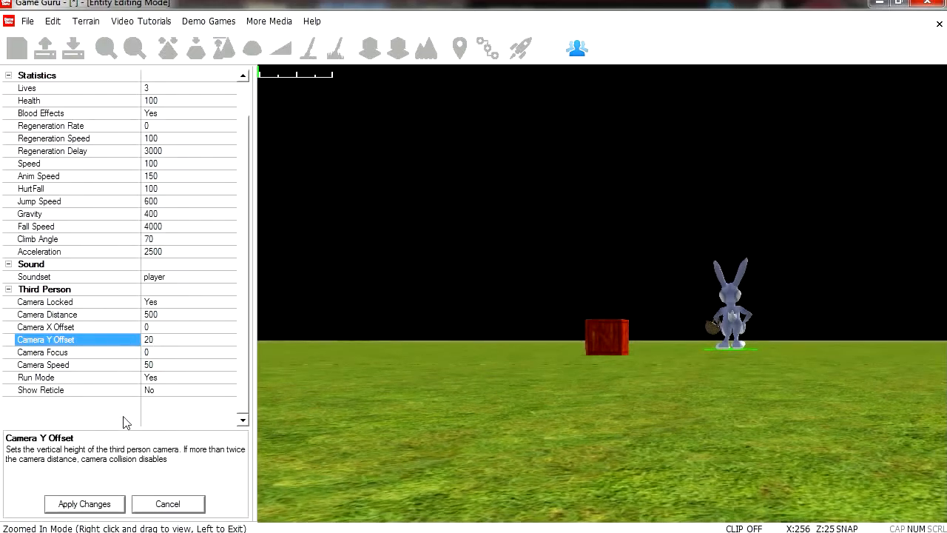
click(167, 504)
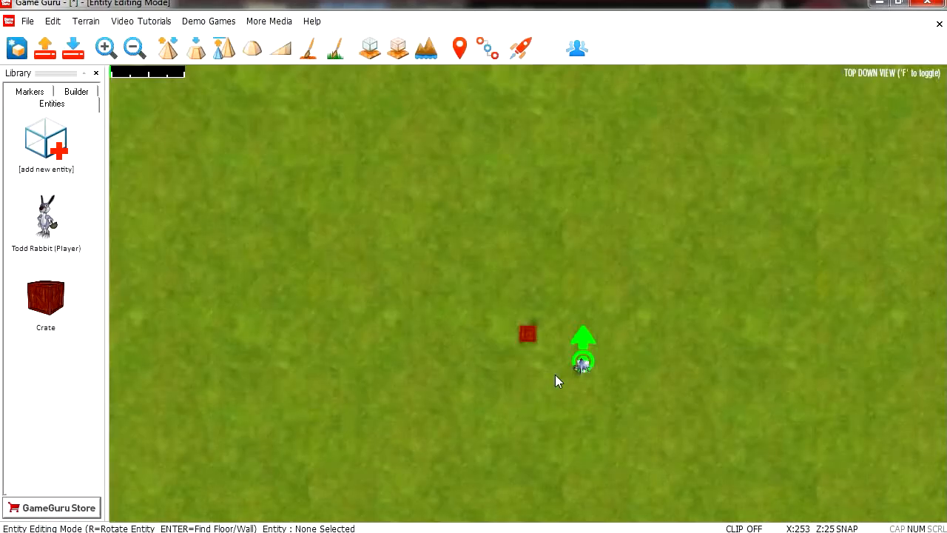
- Place two Easter Pack Platform 01 grass blocks beside the rabbit and crate
key(f)
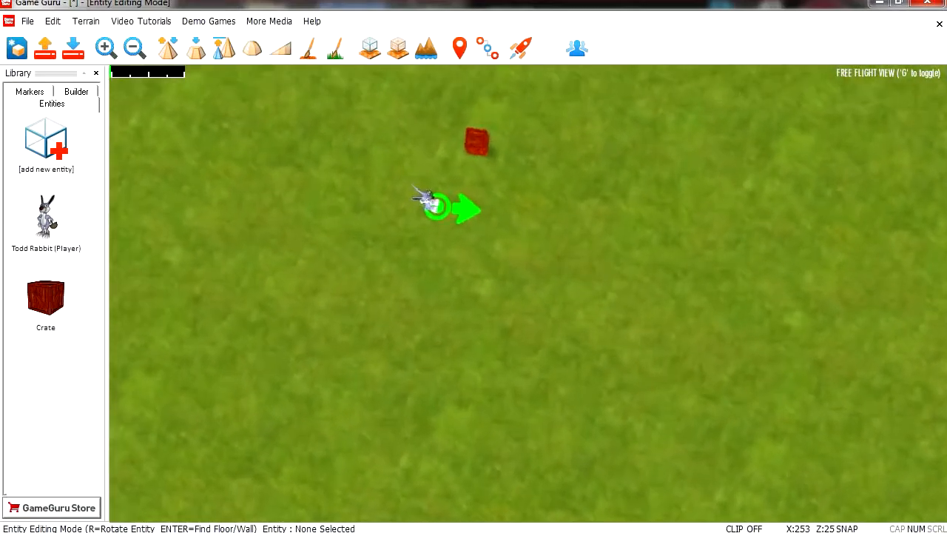
click(46, 140)
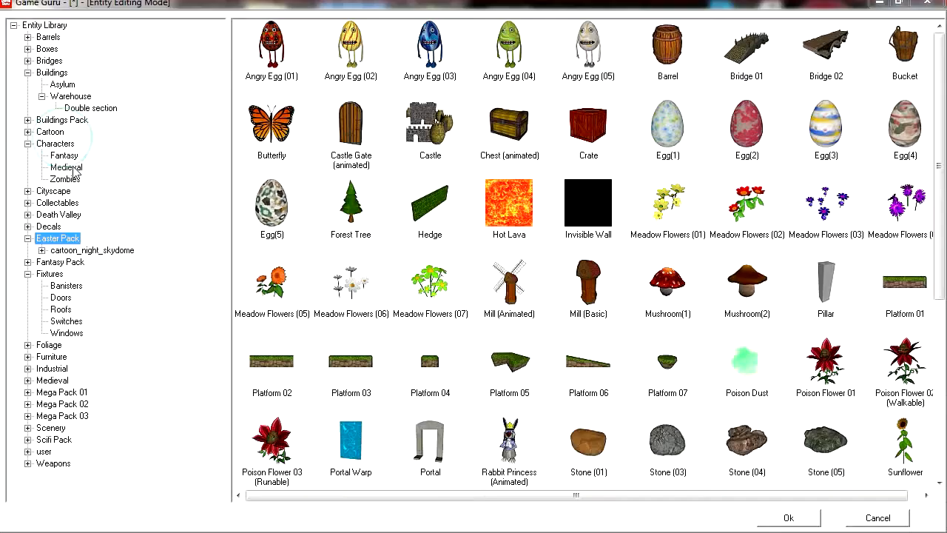
mouse_move(907, 293)
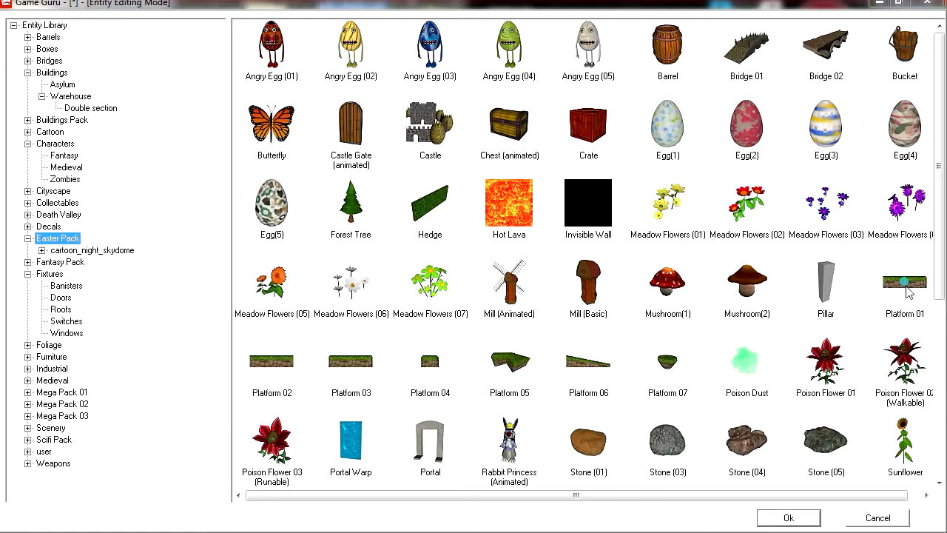
click(788, 517)
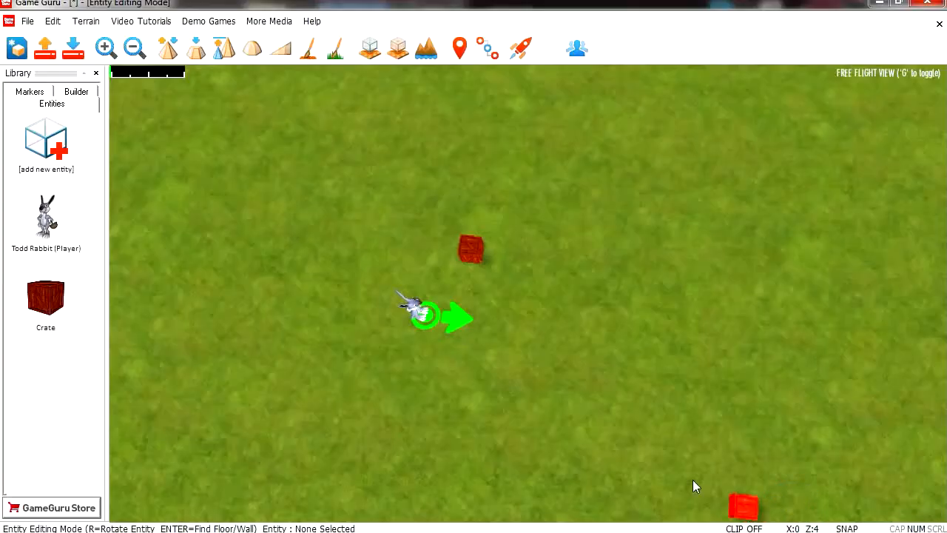
mouse_move(560, 328)
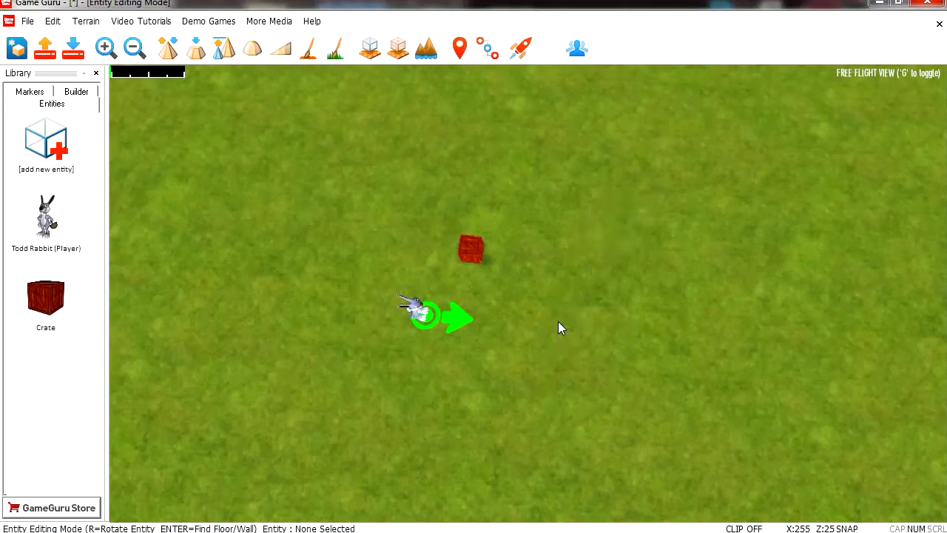
click(45, 141)
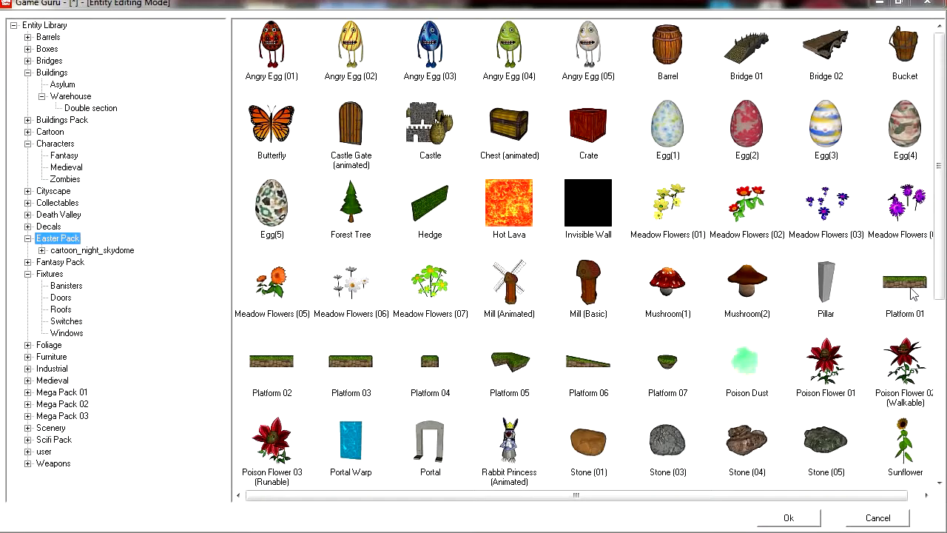
click(788, 518)
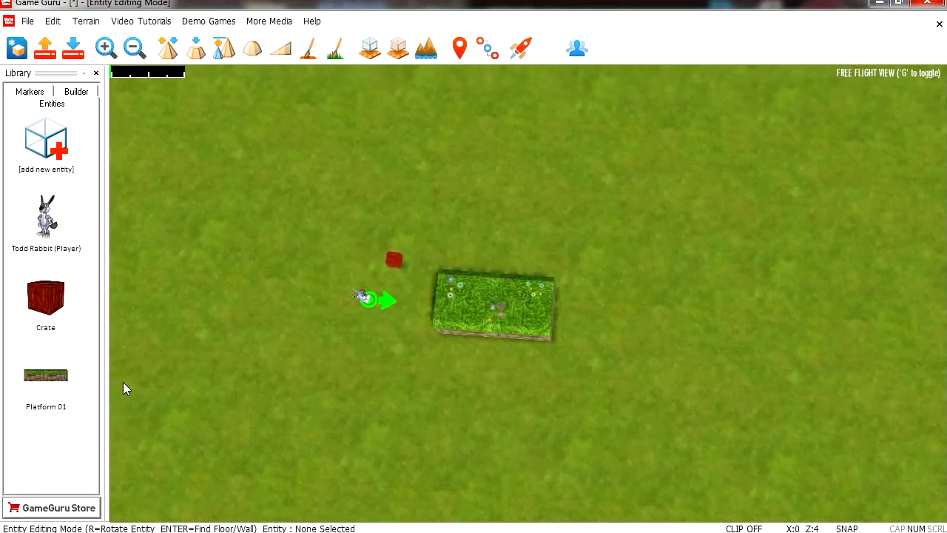
click(688, 321)
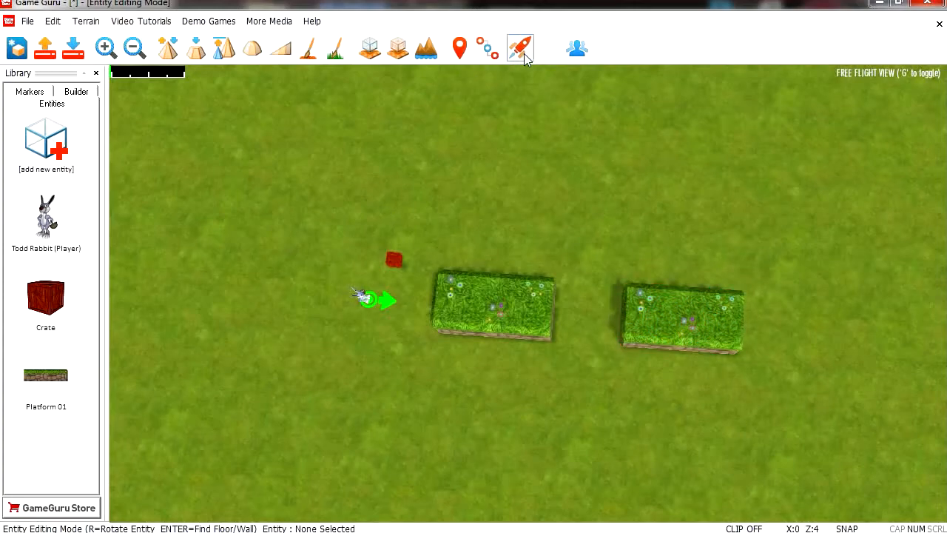
click(519, 47)
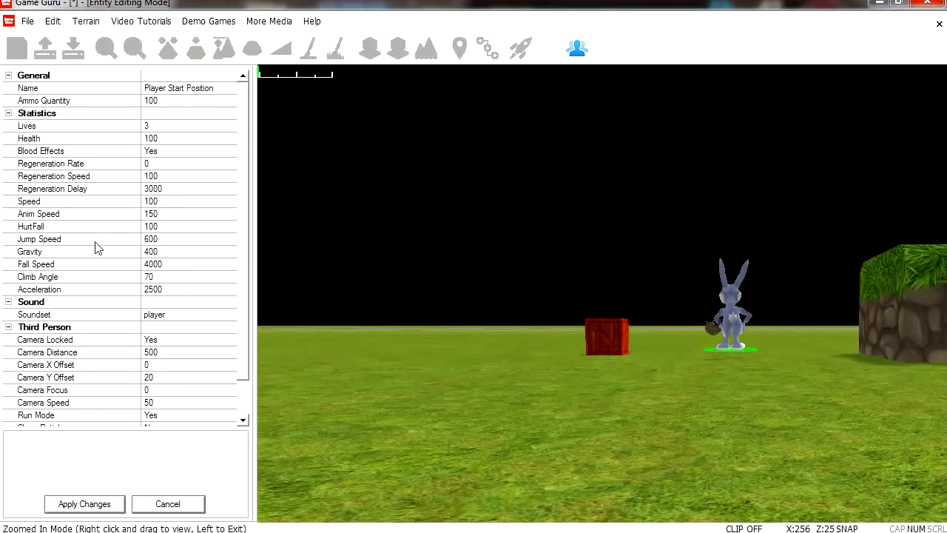
mouse_move(61, 260)
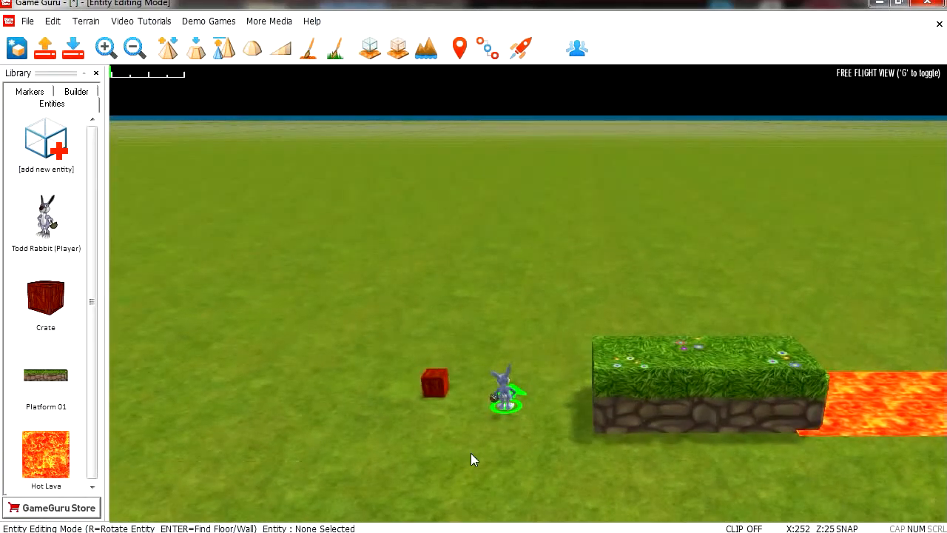
- Move the player onto the first platform and bring up the crate's editing options
click(507, 388)
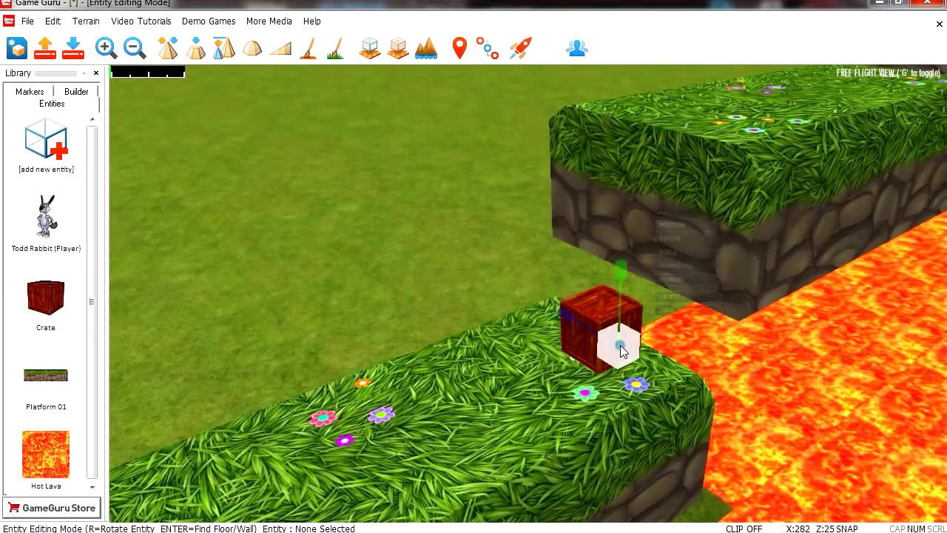
right_click(618, 346)
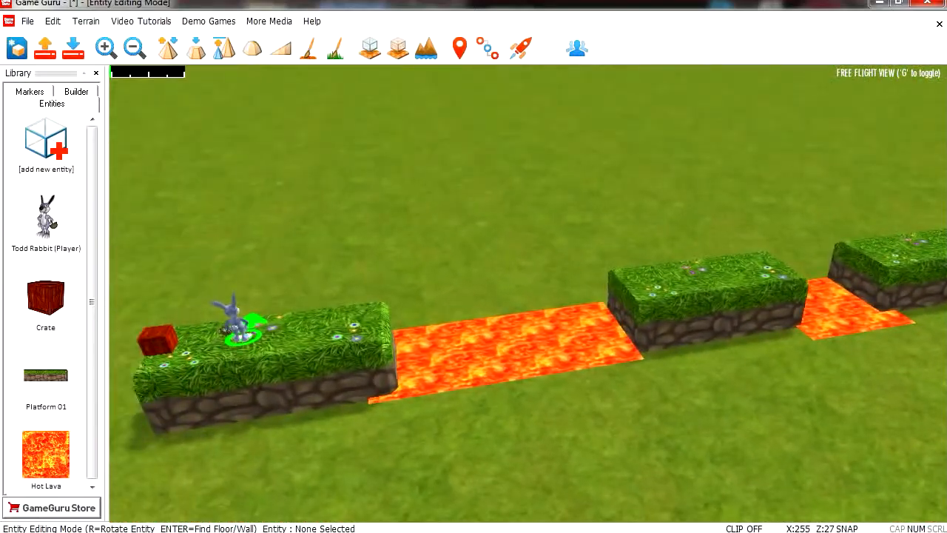
- Place another platform piece between platforms and delete the unwanted object
click(45, 140)
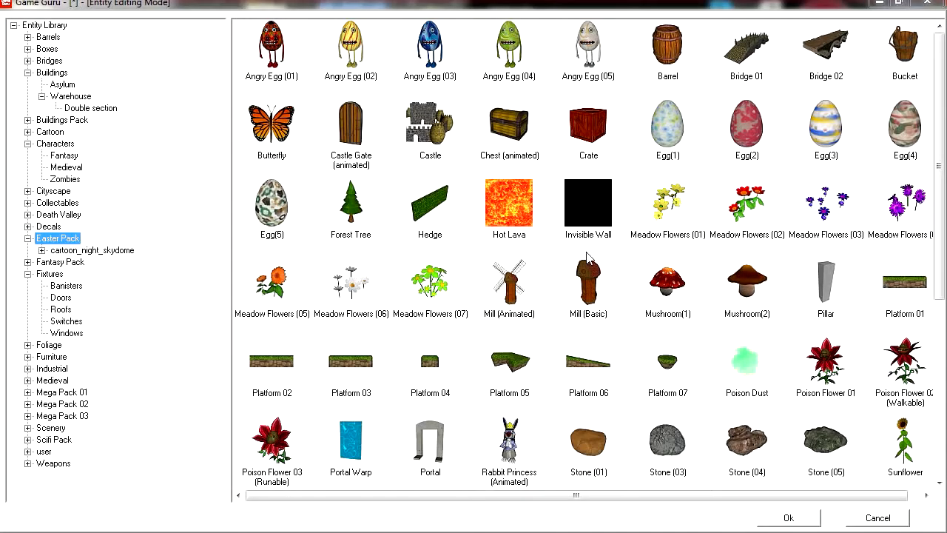
click(667, 362)
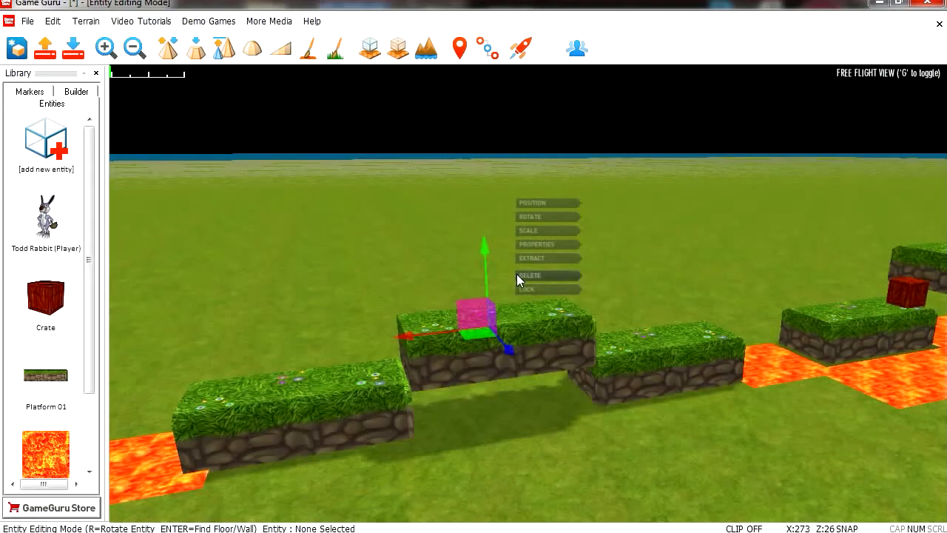
click(529, 276)
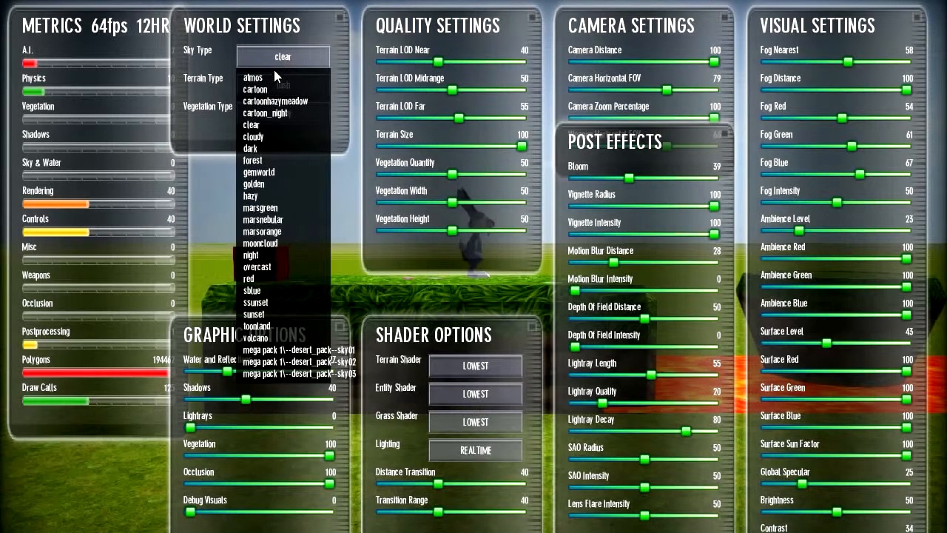
- Set cartoon sky and terrain, lower the fog distance, then jump Todd Rabbit in test play
click(254, 89)
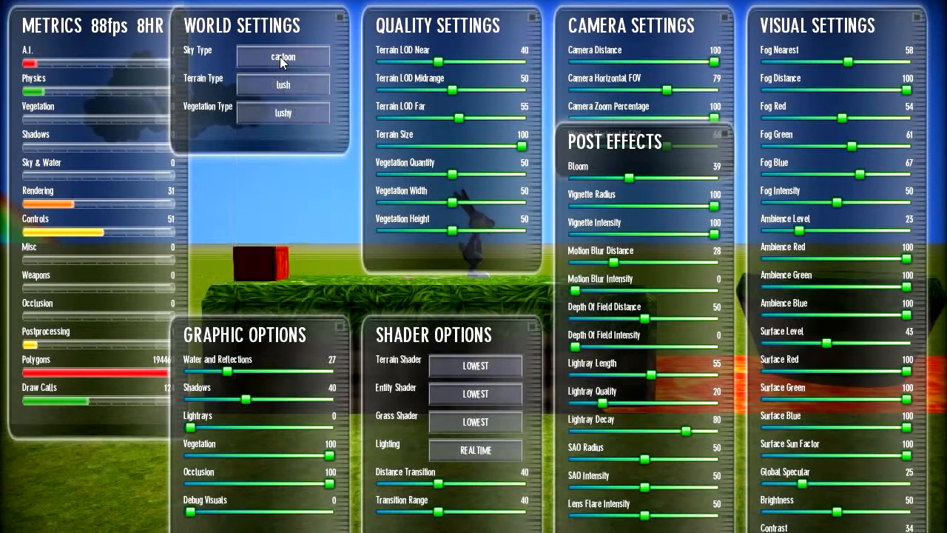
click(283, 85)
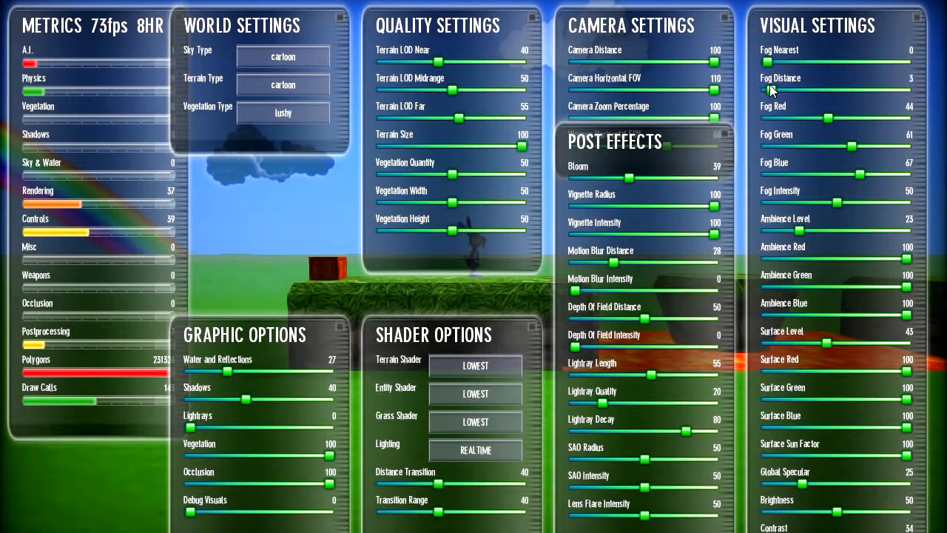
drag(777, 90, 762, 91)
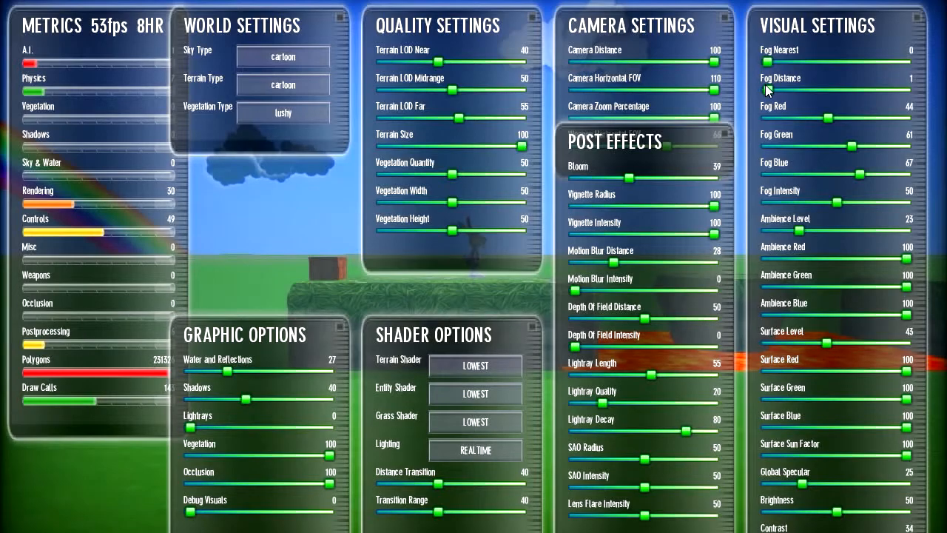
drag(814, 118, 869, 118)
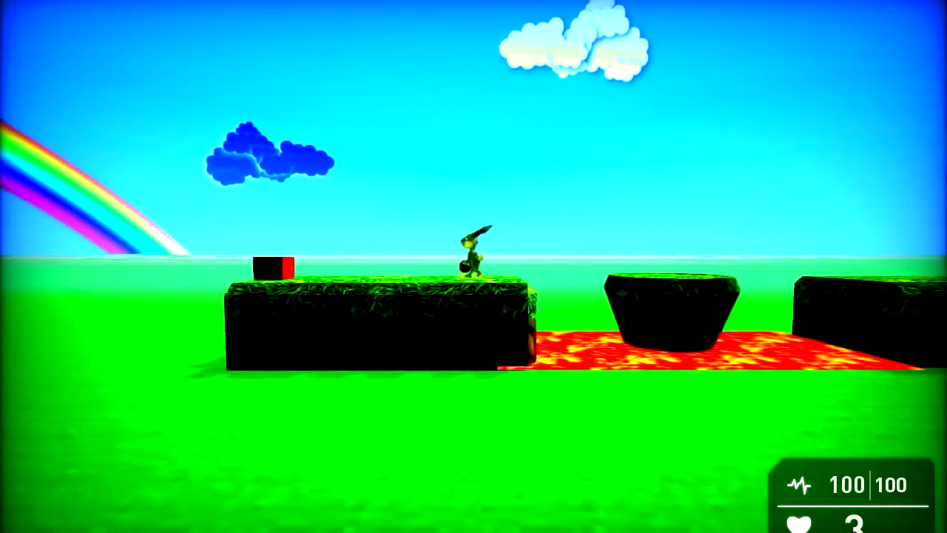
key(space)
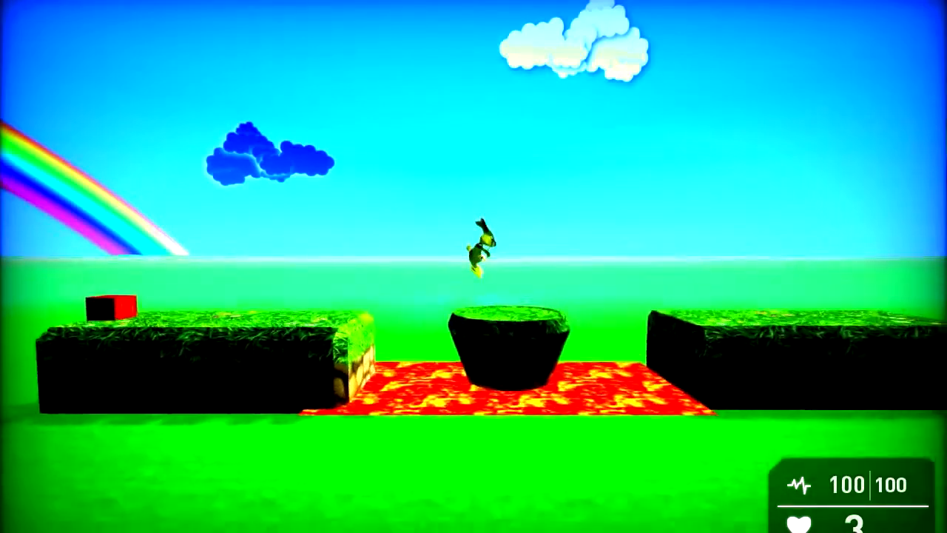